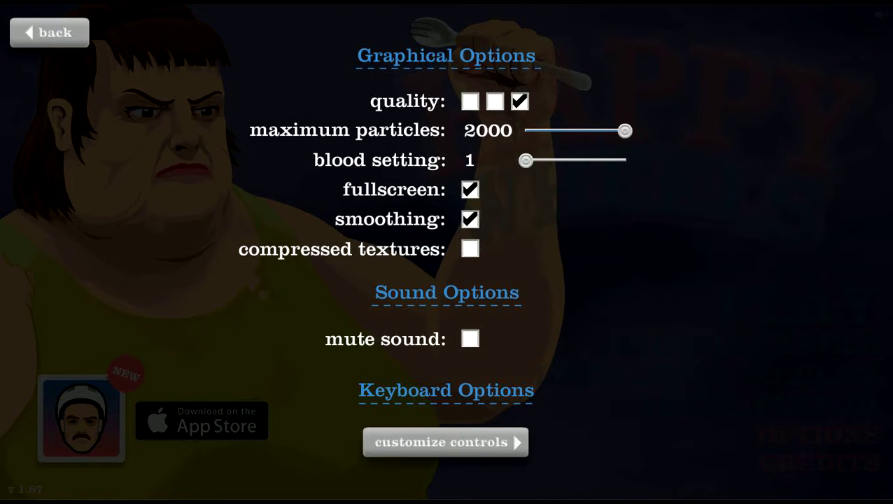
Leave the options screen and select ESCAPE THE MINE from this week's newest user levels
{"action": "left_click", "coordinate": [49, 32]}
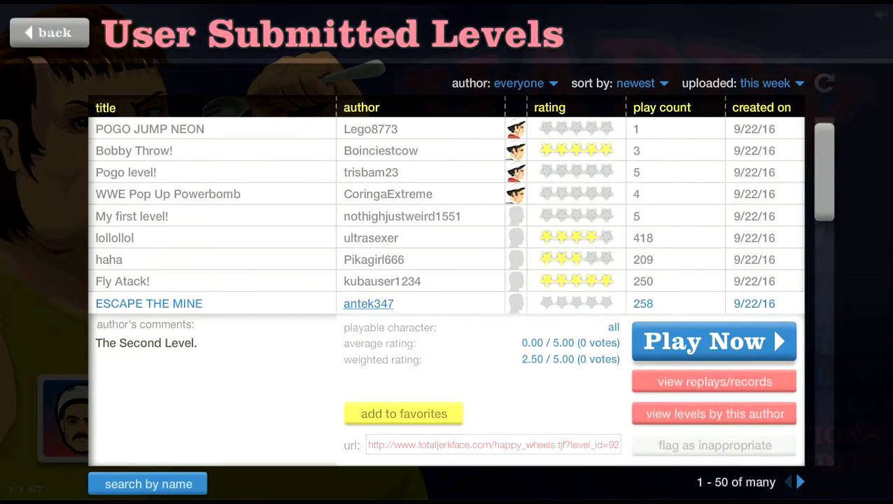
Play ESCAPE THE MINE with the first character and win in 8.17 seconds
{"action": "left_click", "coordinate": [713, 342]}
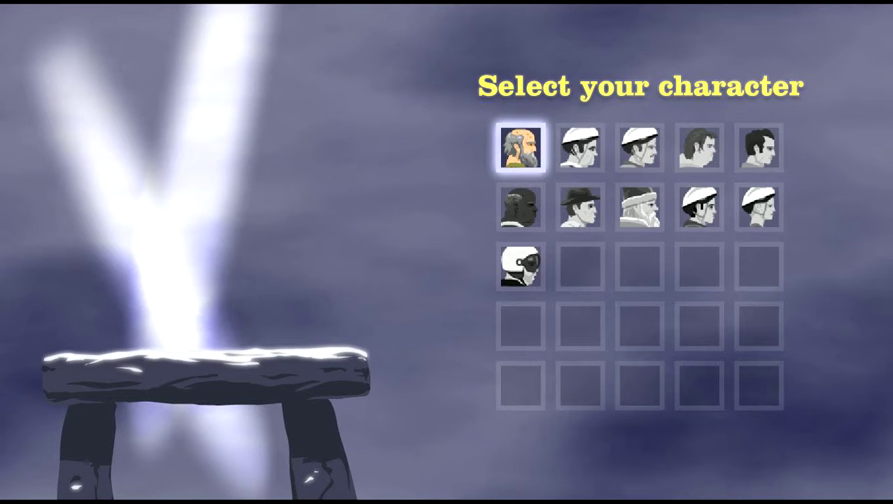
{"action": "left_click", "coordinate": [520, 147]}
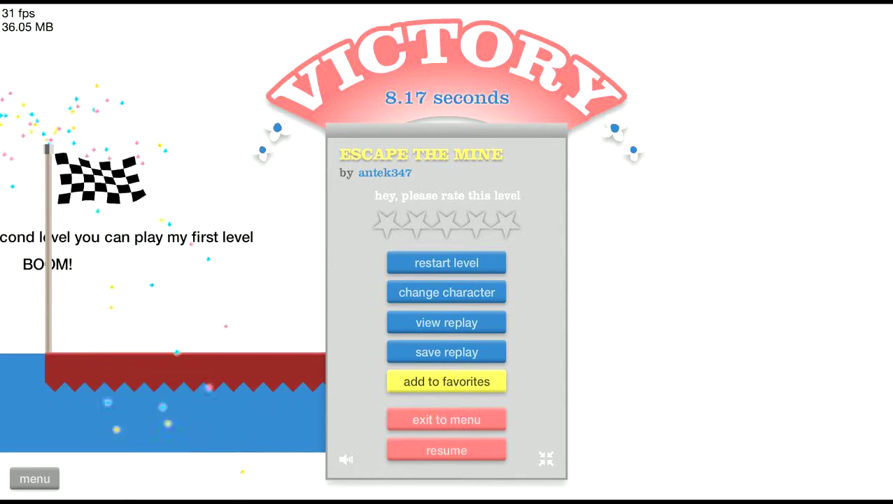
Exit to the level list and start Pikagirl666's level haha with a different character
{"action": "left_click", "coordinate": [445, 420]}
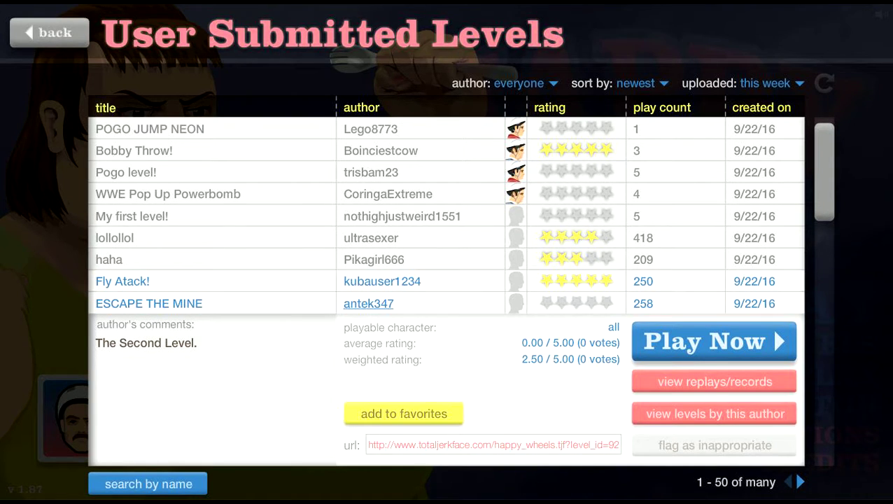
{"action": "left_click", "coordinate": [109, 259]}
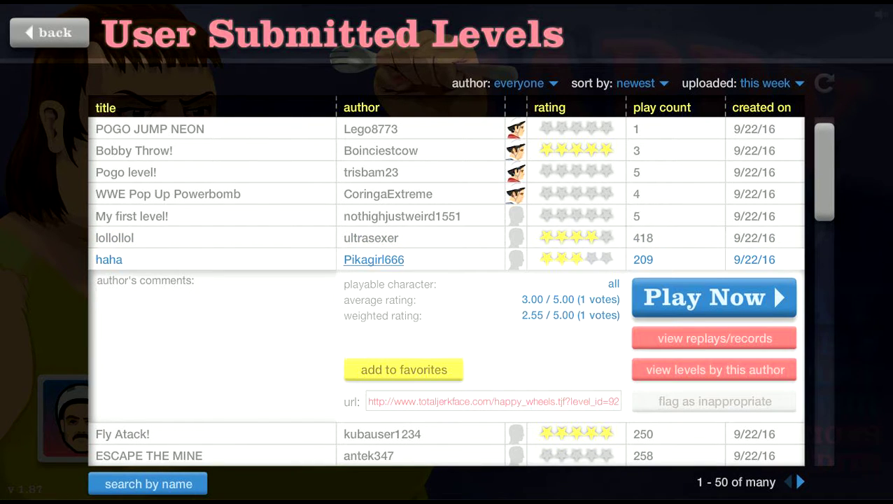
{"action": "left_click", "coordinate": [714, 297]}
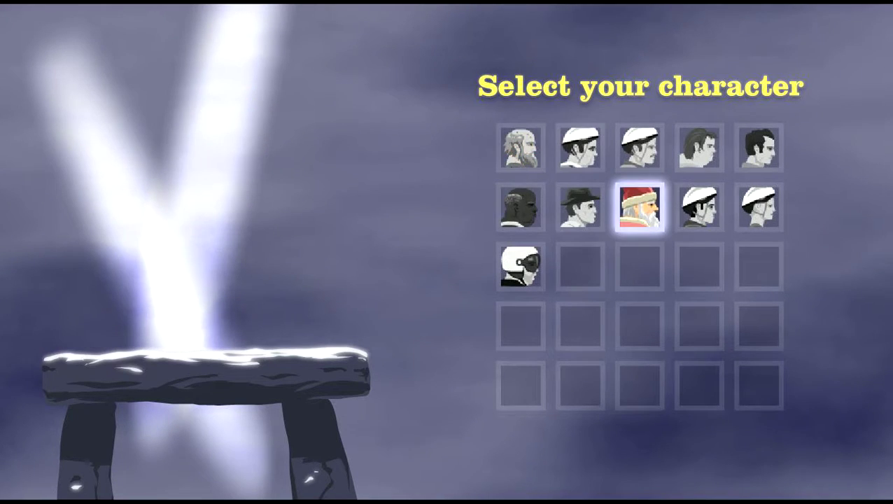
{"action": "left_click", "coordinate": [638, 207]}
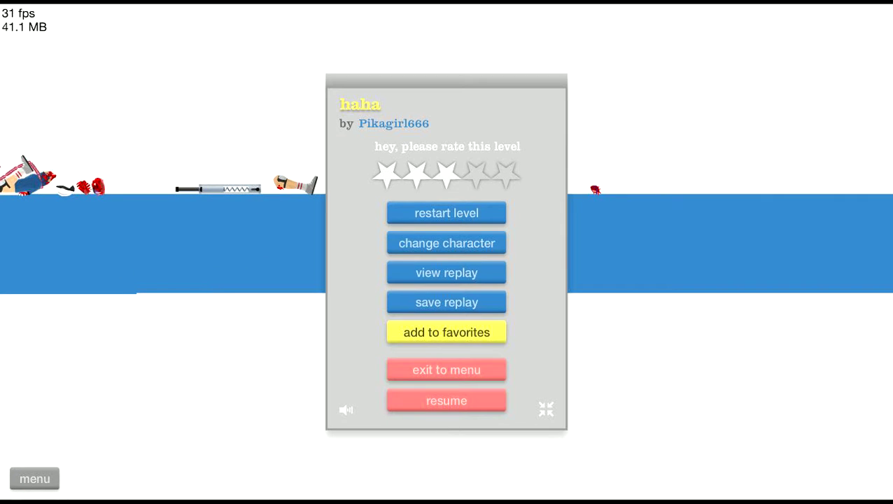
Resume haha and play on until the character crashes and lies bleeding
{"action": "left_click", "coordinate": [445, 401]}
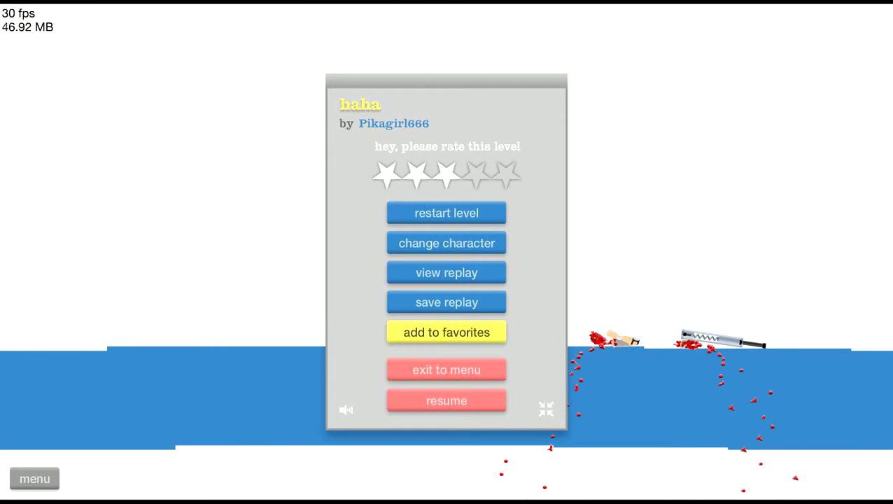
Win My first level! in 23.07 seconds, rate it with a star, then win Bobby Throw! in 5.73 seconds
{"action": "left_click", "coordinate": [445, 370]}
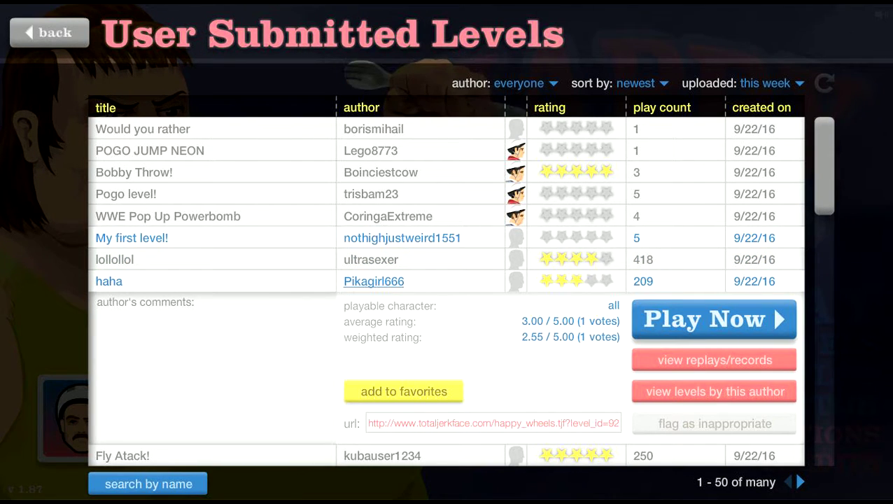
{"action": "left_click", "coordinate": [131, 238]}
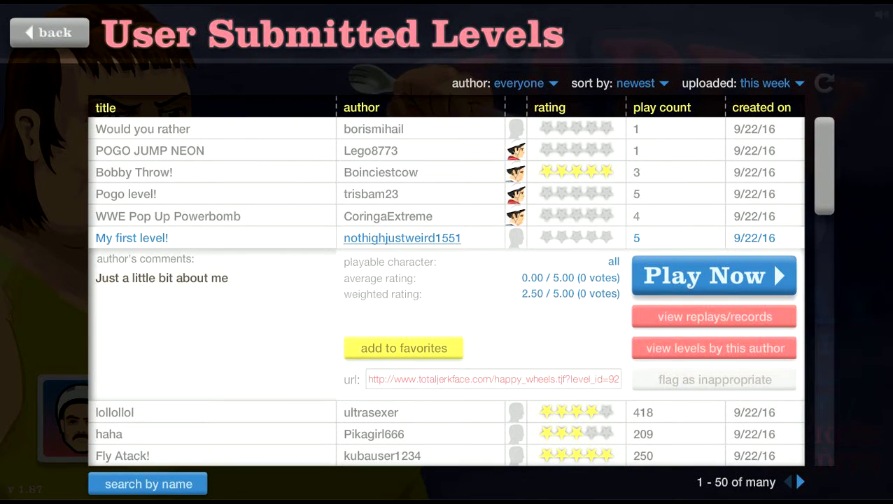
{"action": "left_click", "coordinate": [713, 274]}
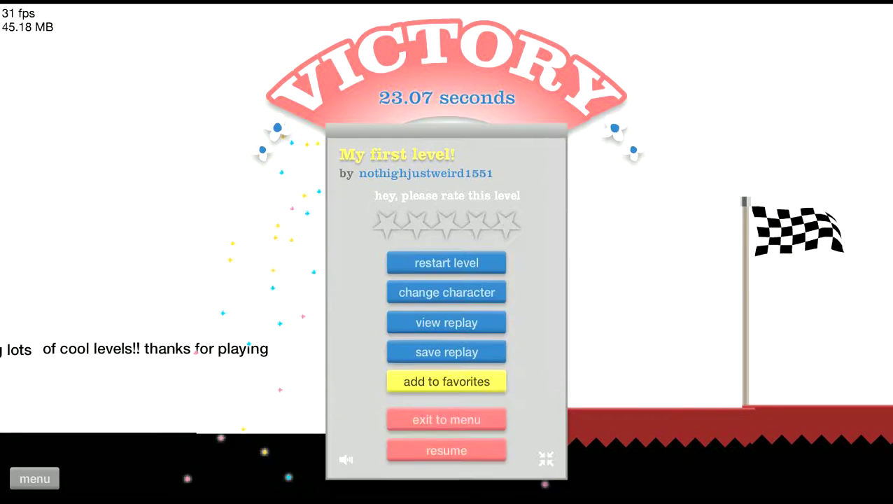
{"action": "left_click", "coordinate": [387, 222]}
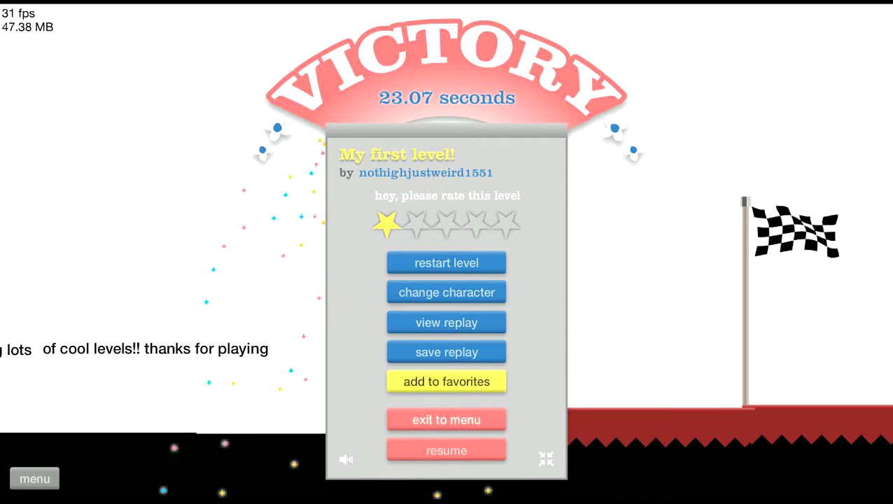
{"action": "left_click", "coordinate": [445, 420]}
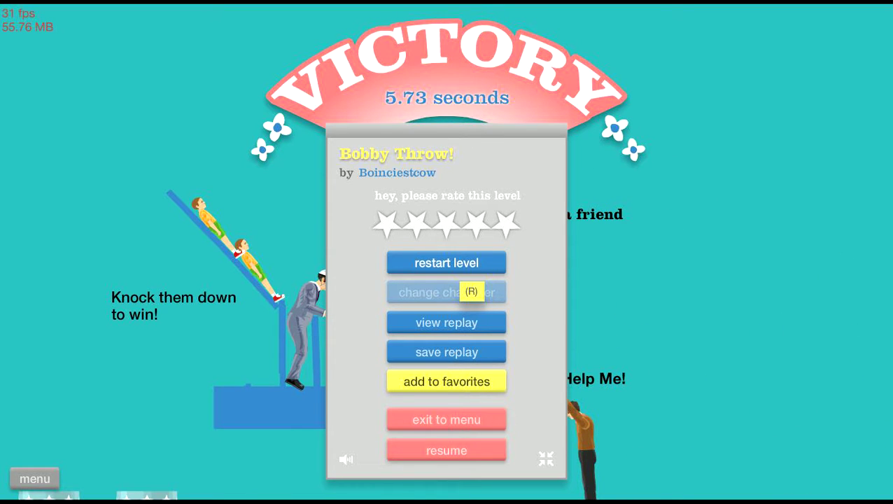
Exit the Bobby Throw! victory menu back to the User Submitted Levels list
{"action": "left_click", "coordinate": [445, 449]}
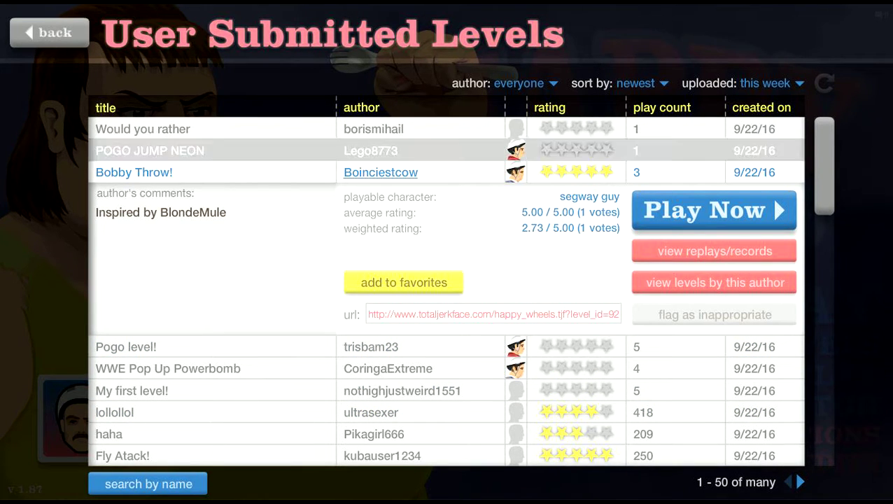
Play POGO JUMP NEON until the rider crashes and lies bleeding on the course
{"action": "left_click", "coordinate": [714, 210]}
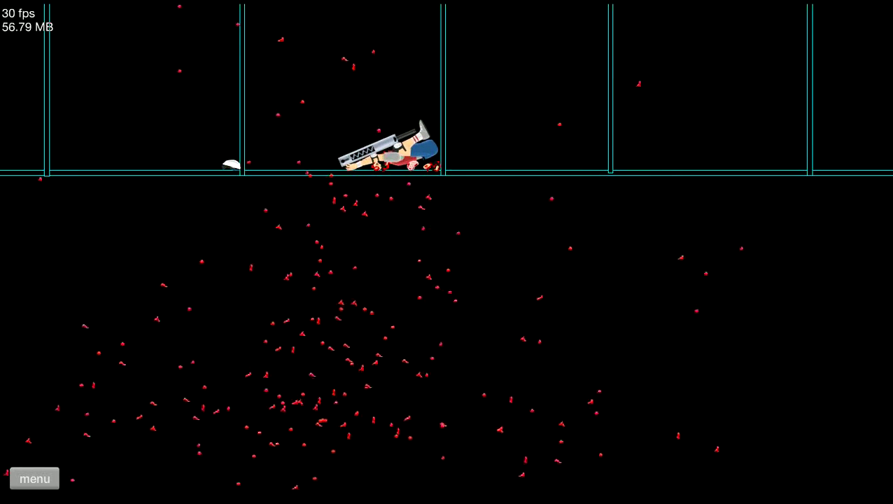
Quit POGO JUMP NEON and sort the user levels by play count, putting SWORD FIGHT! on top
{"action": "left_click", "coordinate": [33, 478]}
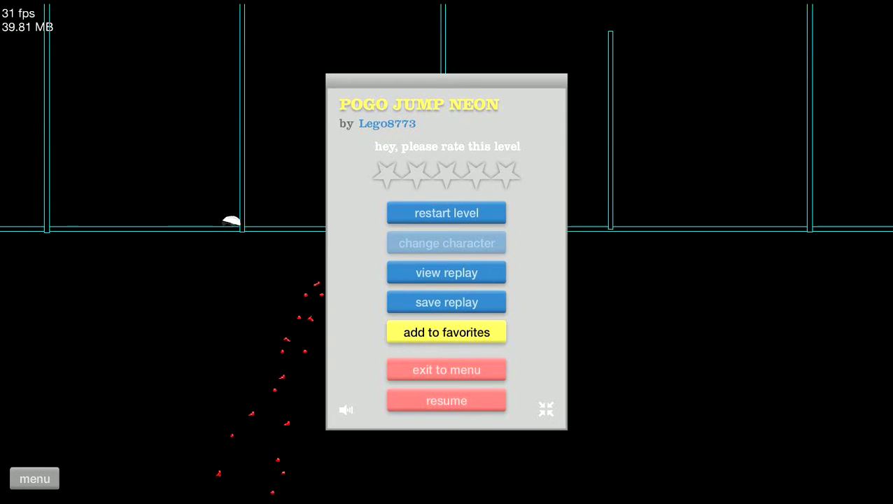
{"action": "left_click", "coordinate": [447, 370]}
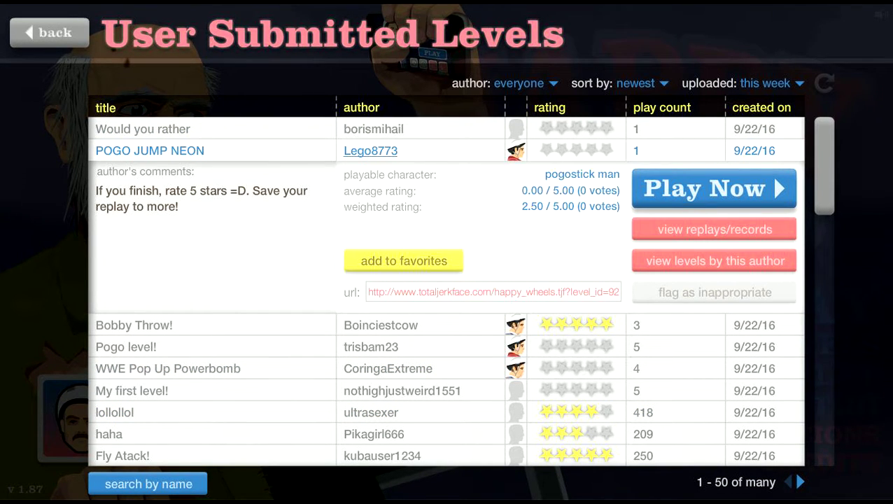
{"action": "left_click", "coordinate": [764, 83]}
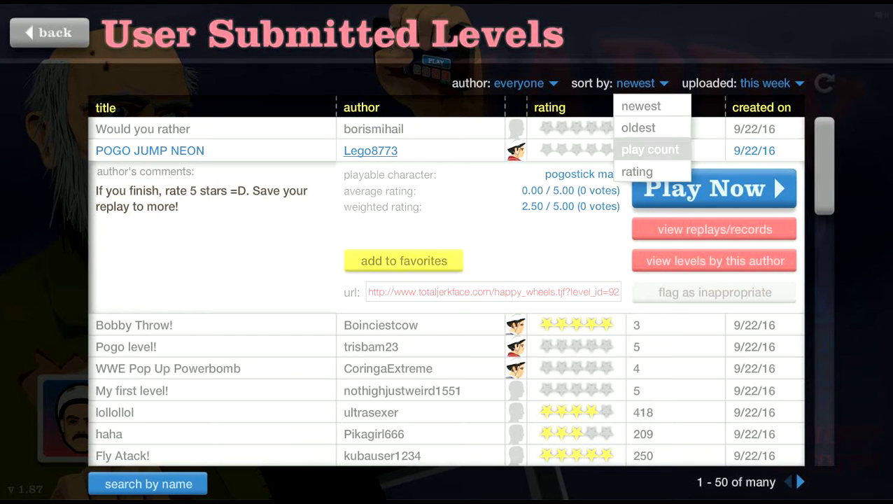
{"action": "left_click", "coordinate": [649, 149]}
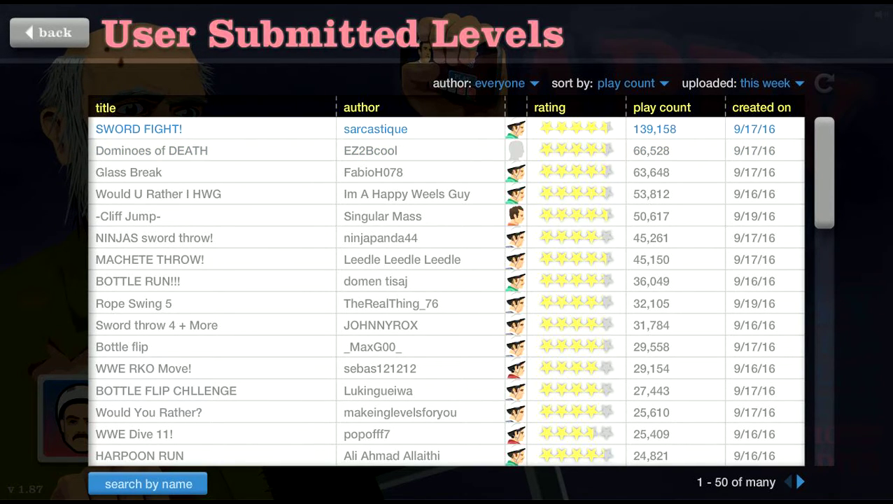
Select sarcastique's SWORD FIGHT! and play it until the rider crashes
{"action": "left_click", "coordinate": [138, 129]}
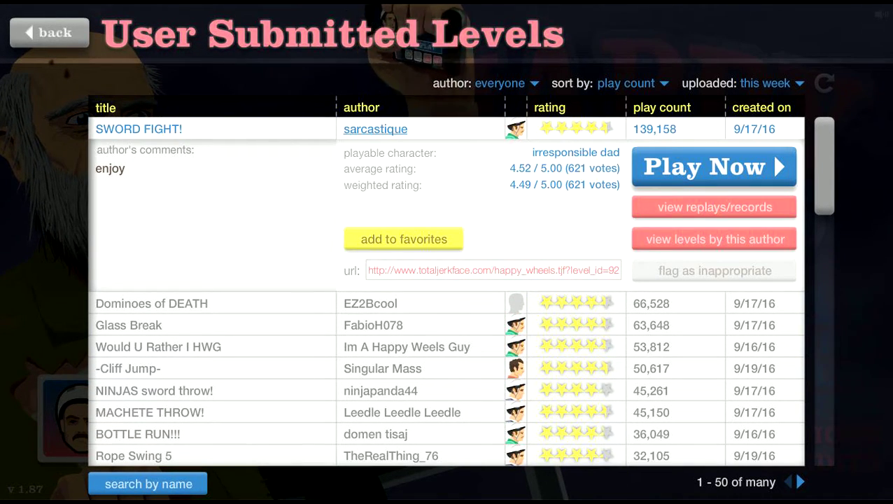
{"action": "left_click", "coordinate": [714, 166]}
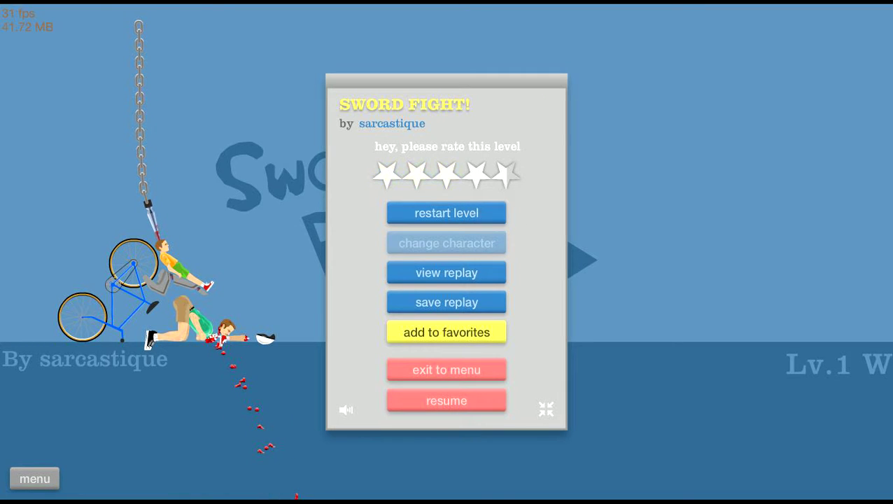
Resume SWORD FIGHT! and reach the area offering the HARD and EPIC level choices
{"action": "left_click", "coordinate": [445, 400]}
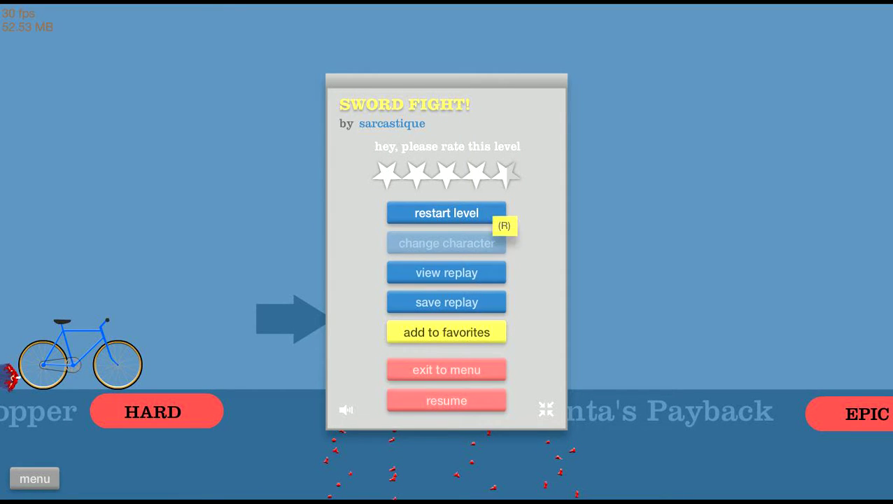
Restart SWORD FIGHT! and ride the cyclist toward the Lv.1 Wheelchair Guy
{"action": "left_click", "coordinate": [446, 400]}
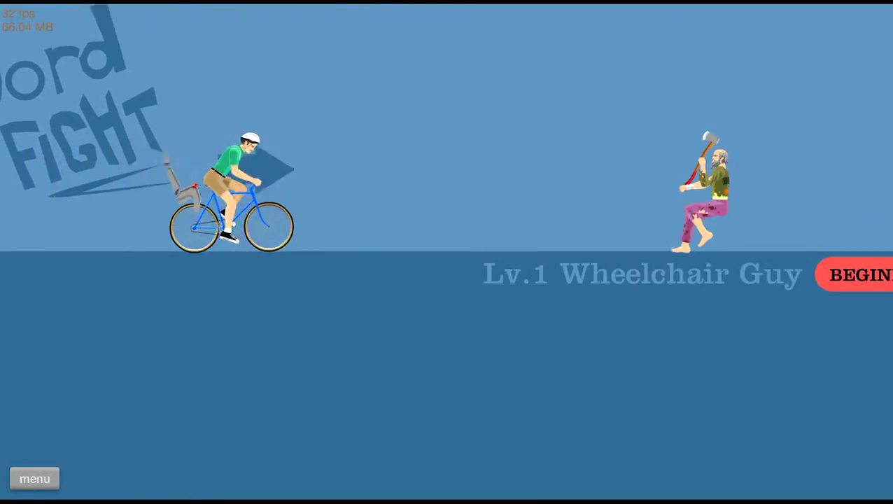
Pause the SWORD FIGHT! run near the Lv.1 BEGINNER area
{"action": "left_click", "coordinate": [859, 273]}
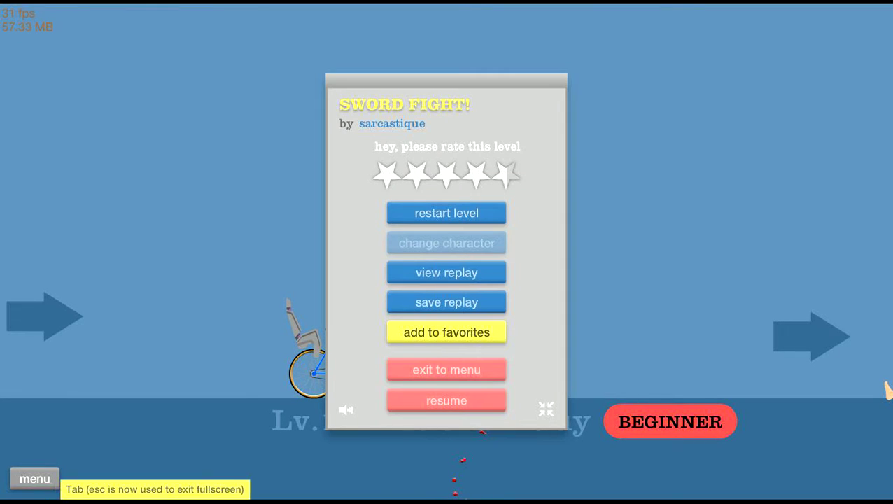
Exit SWORD FIGHT! to the levels list and expand EZ2Bcool's Dominoes of DEATH details
{"action": "left_click", "coordinate": [445, 400]}
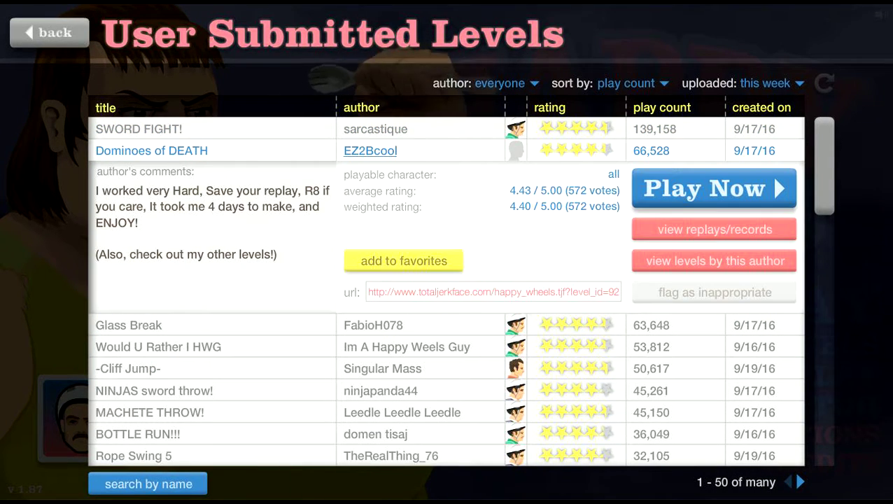
Start FabioH078's Glass Break with a selected character and play it
{"action": "left_click", "coordinate": [714, 188]}
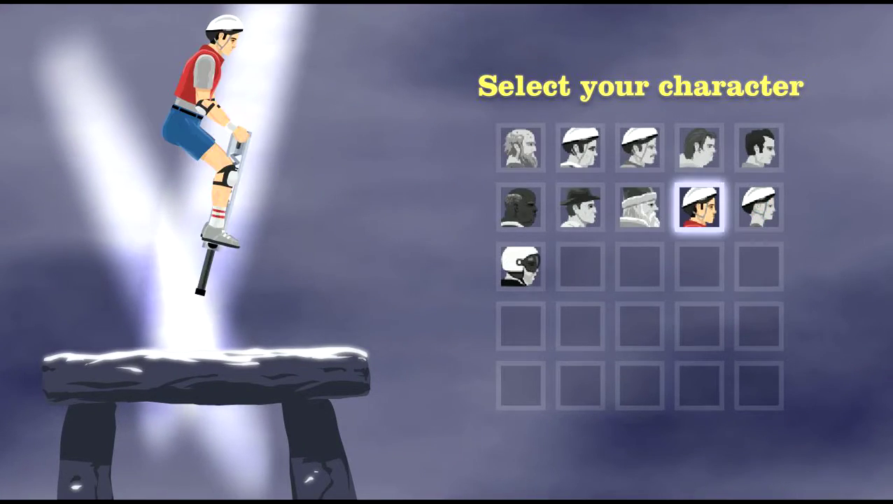
{"action": "left_click", "coordinate": [699, 207]}
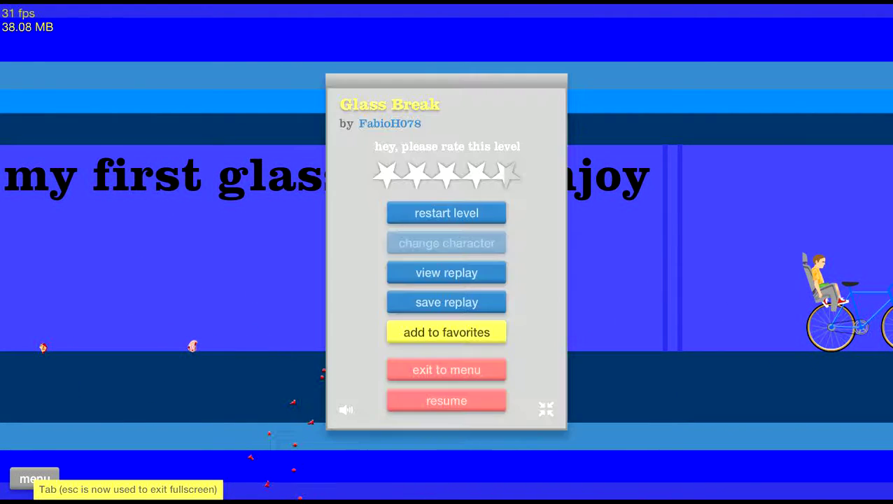
Exit Glass Break and select Would U Rather I HWG in the levels list
{"action": "left_click", "coordinate": [447, 369]}
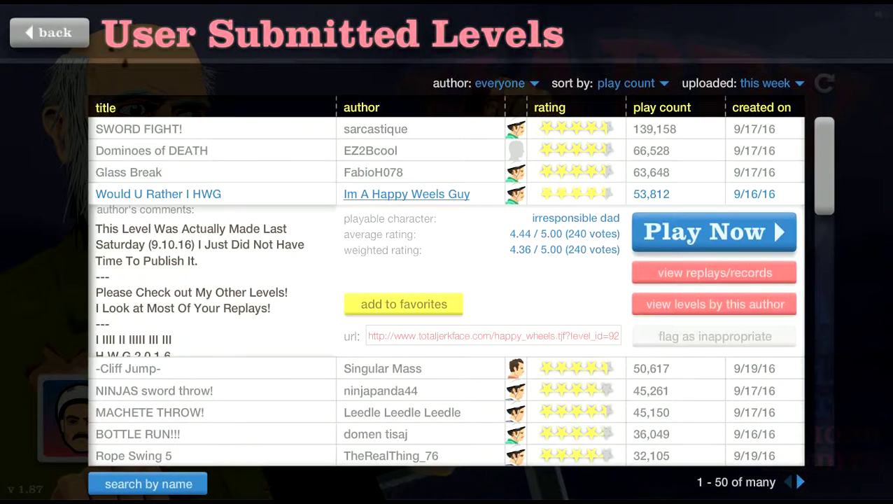
Play Would U Rather I HWG, then pause to exit and choose -Cliff Jump-
{"action": "left_click", "coordinate": [714, 232]}
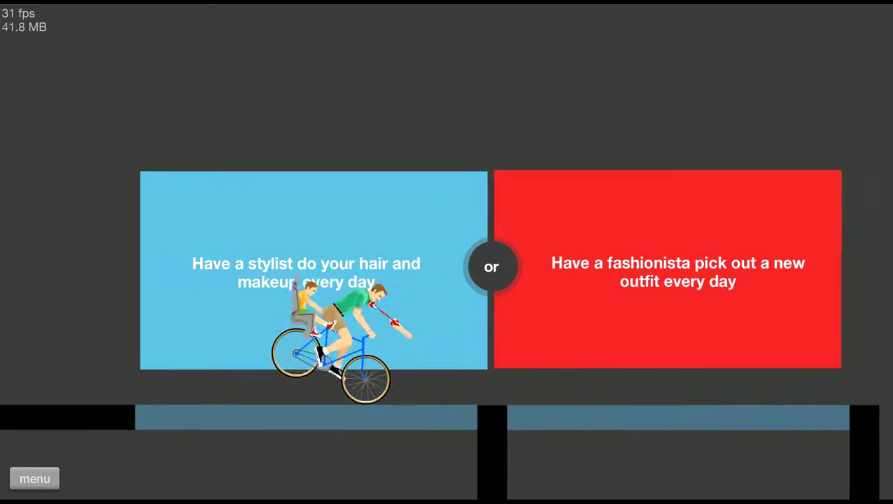
{"action": "left_click", "coordinate": [314, 269]}
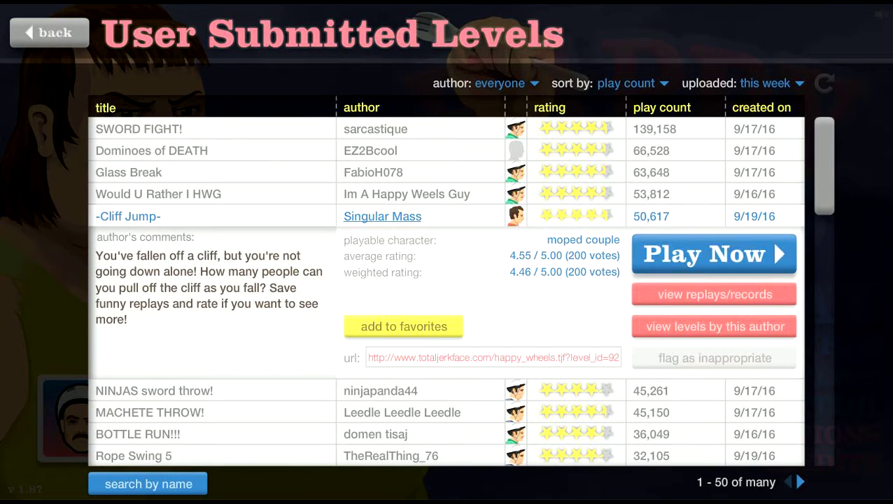
Win -Cliff Jump- in 5.47 seconds, exit, and choose NINJAS sword throw!
{"action": "left_click", "coordinate": [713, 253]}
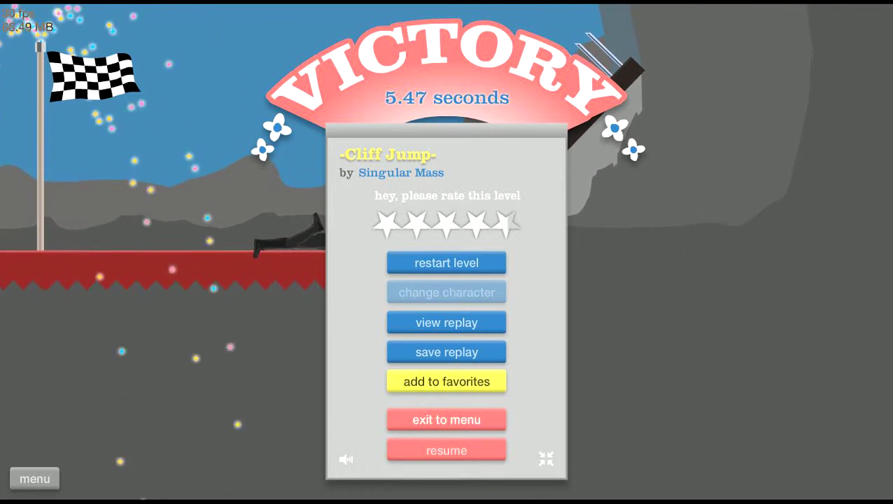
{"action": "left_click", "coordinate": [445, 419]}
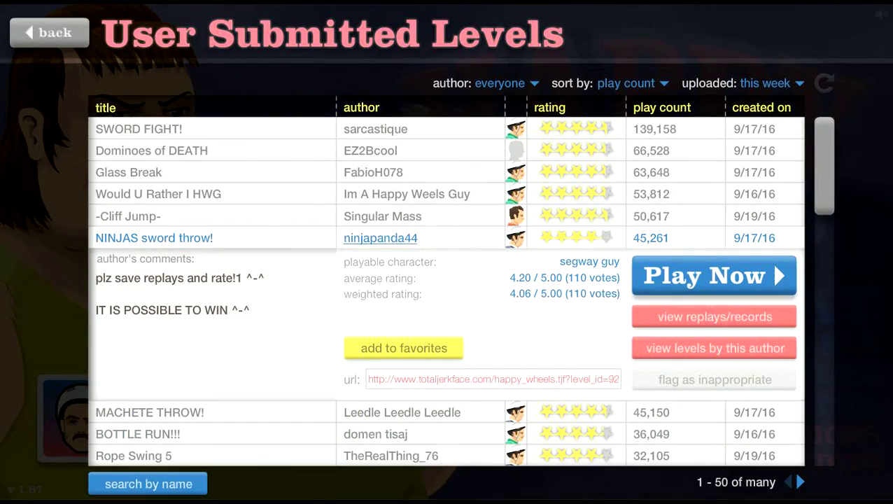
Play ninjapanda44's NINJAS sword throw! and quit back to the levels list
{"action": "left_click", "coordinate": [714, 274]}
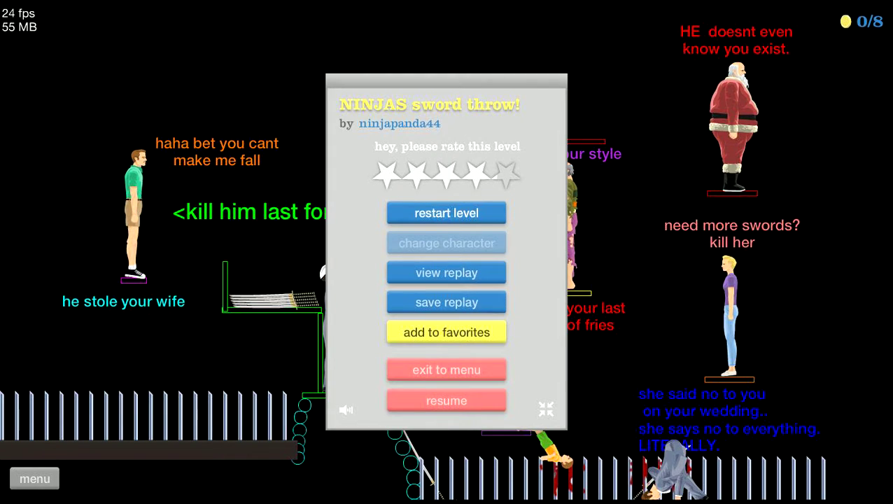
{"action": "left_click", "coordinate": [446, 400]}
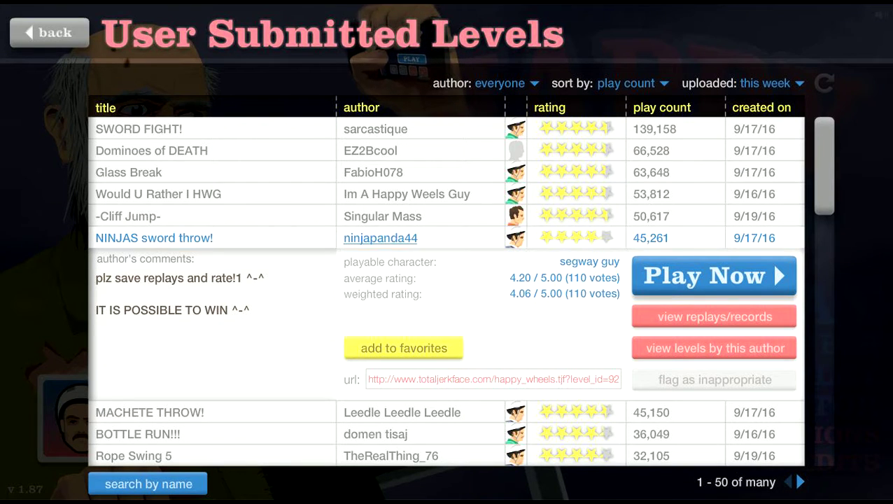
Win MACHETE THROW! in 30.03 seconds and return to the levels list
{"action": "left_click", "coordinate": [714, 274]}
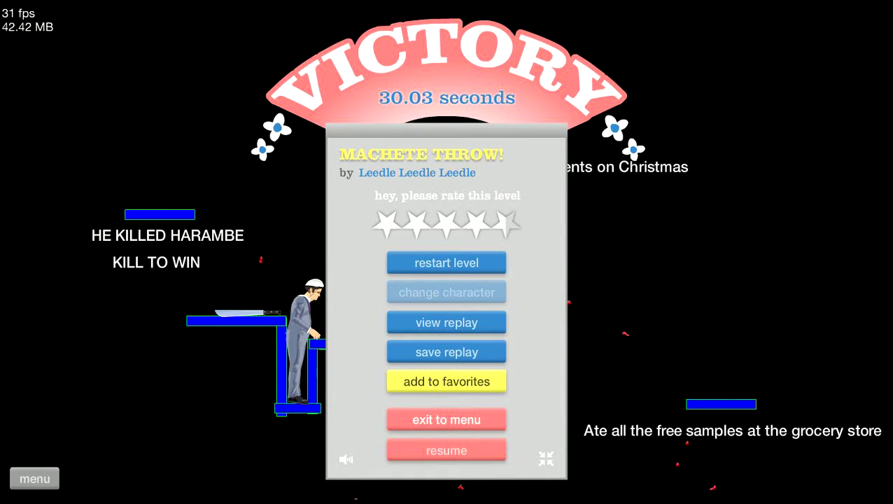
{"action": "left_click", "coordinate": [445, 420]}
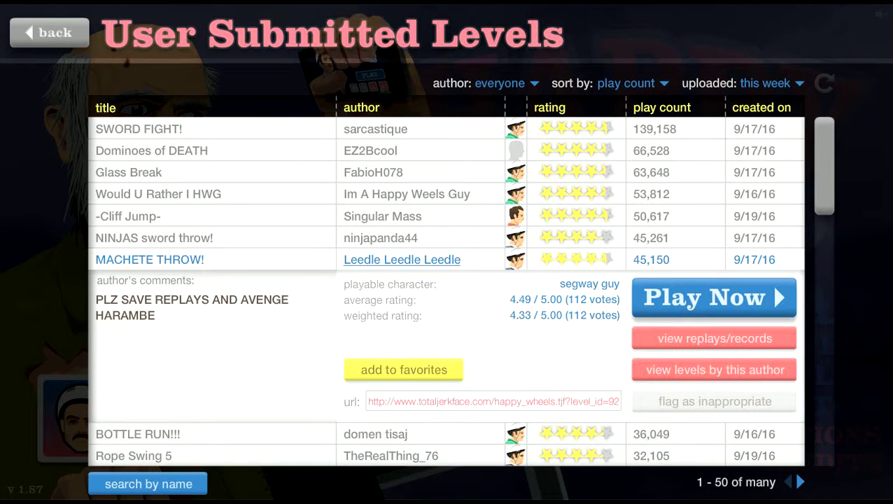
Start domen tisaj's BOTTLE RUN!!! and ride across the bottle track
{"action": "left_click", "coordinate": [137, 434]}
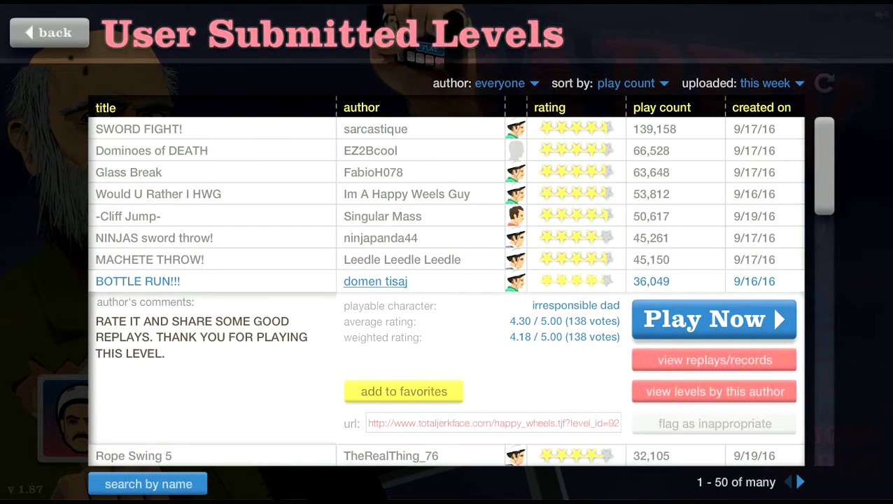
{"action": "left_click", "coordinate": [714, 319]}
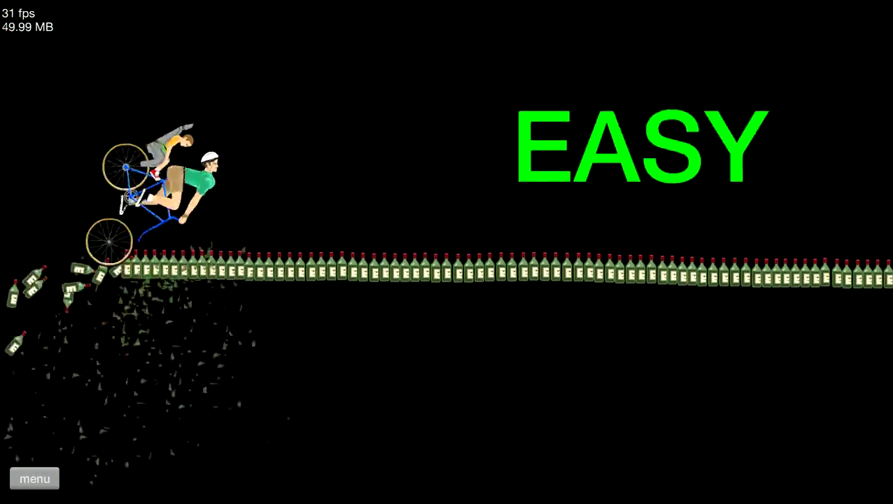